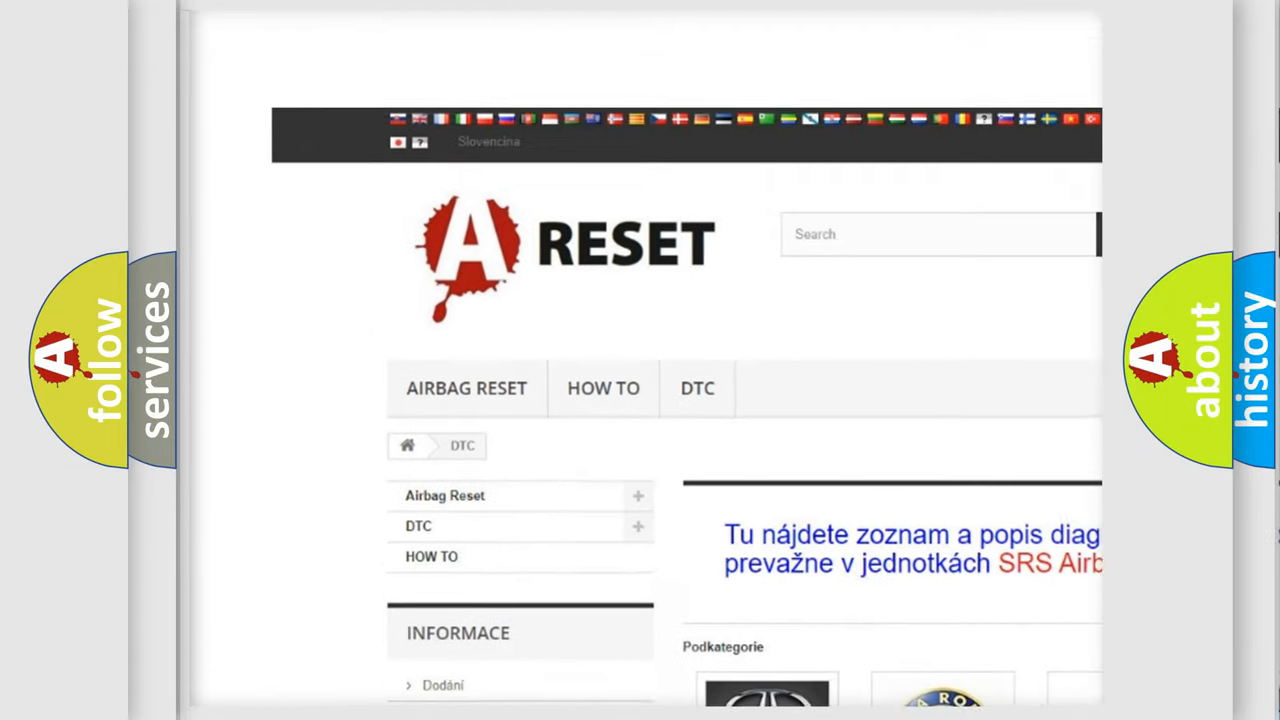
- Choose the FIAT logo from the car-make overview to list Fiat trouble codes
scroll("up", 3)
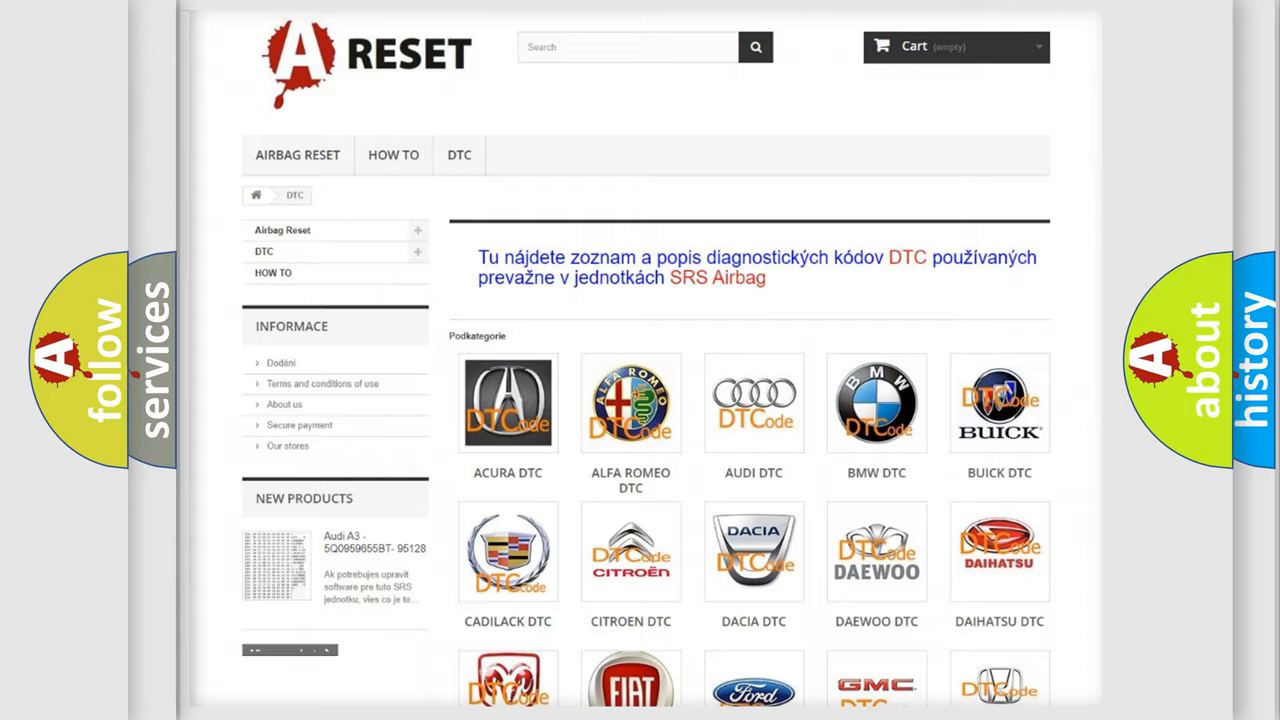
scroll("down", 3)
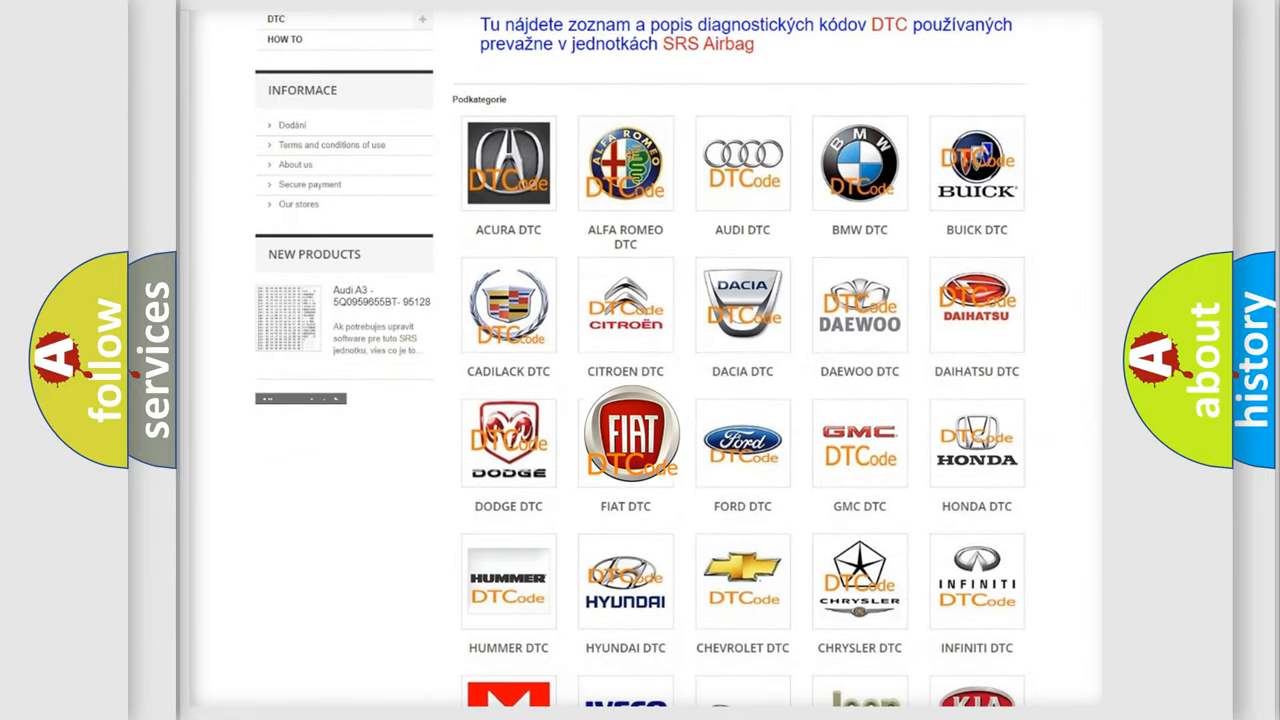
left_click(624, 436)
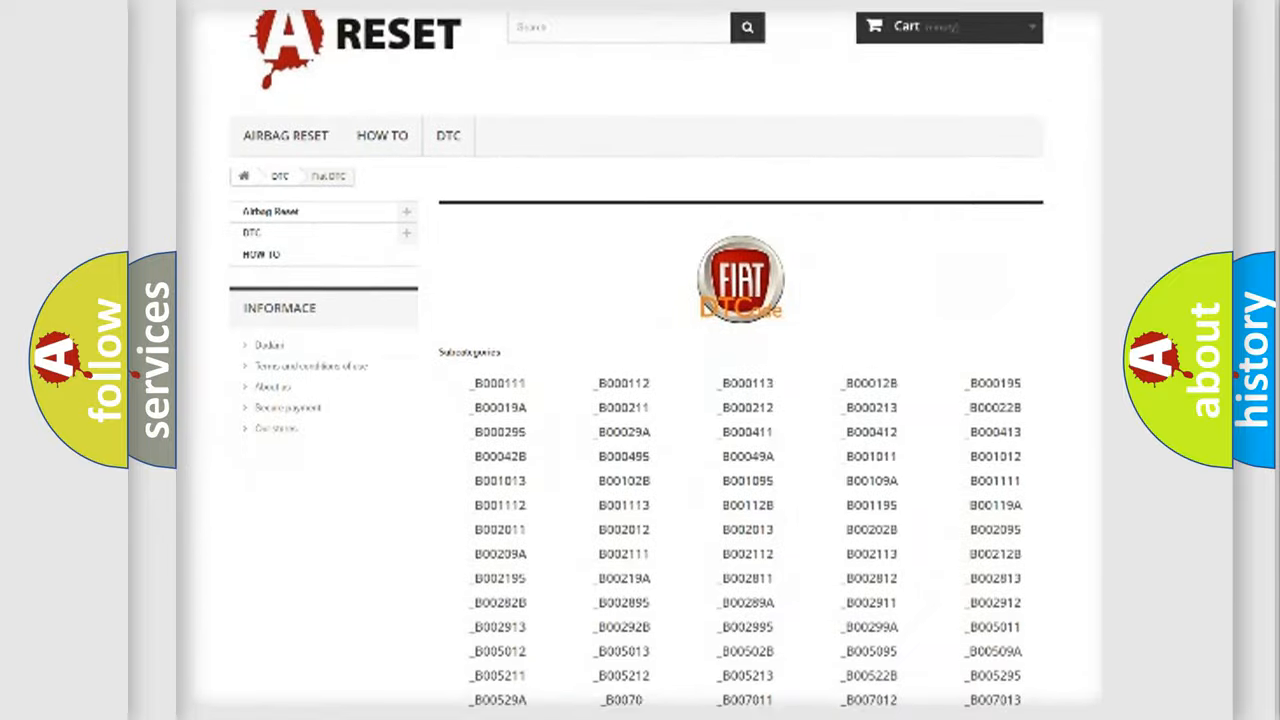
scroll("down", 3)
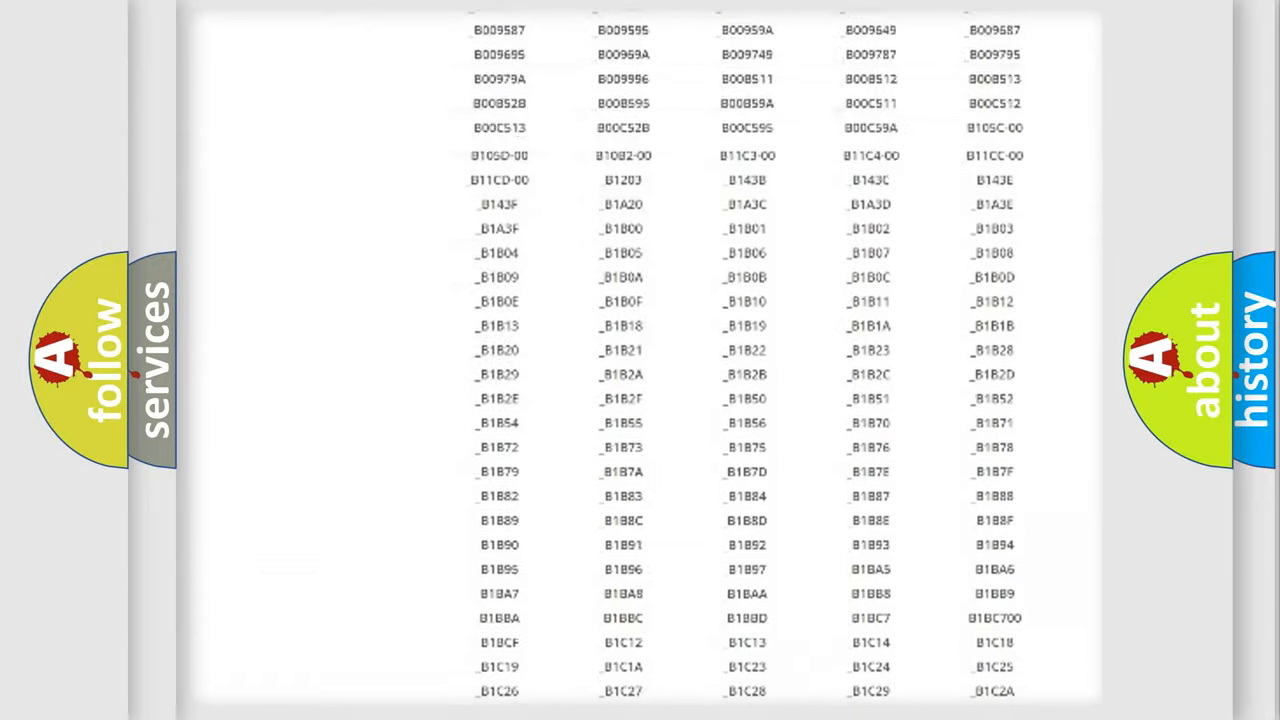
scroll("up", 3)
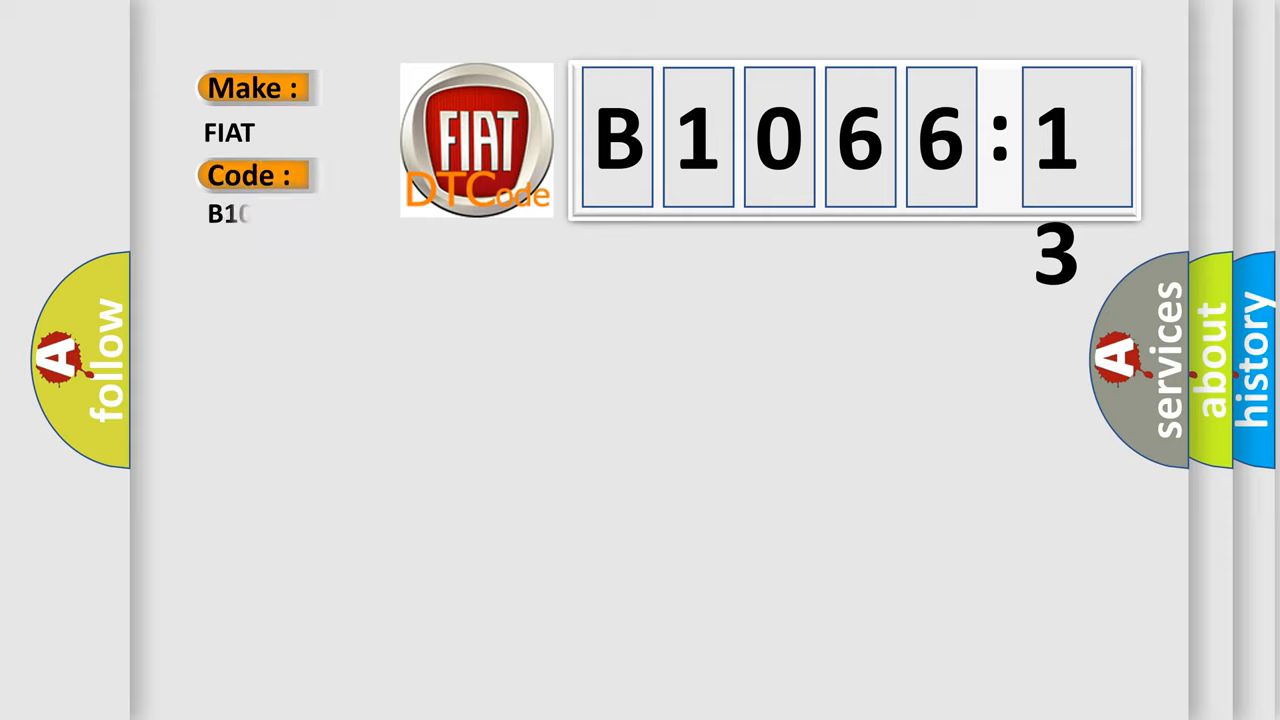
- Fill in code B1066-13 under the FIAT make on the explainer card
type("1066-13")
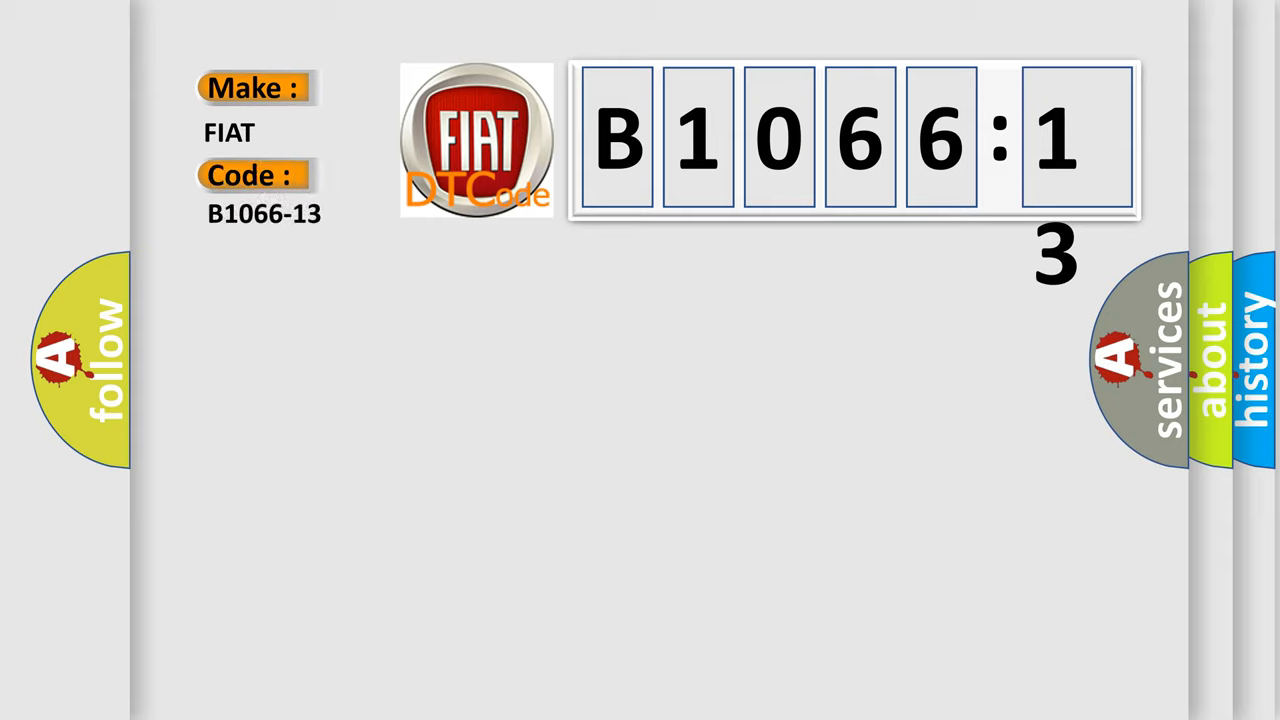